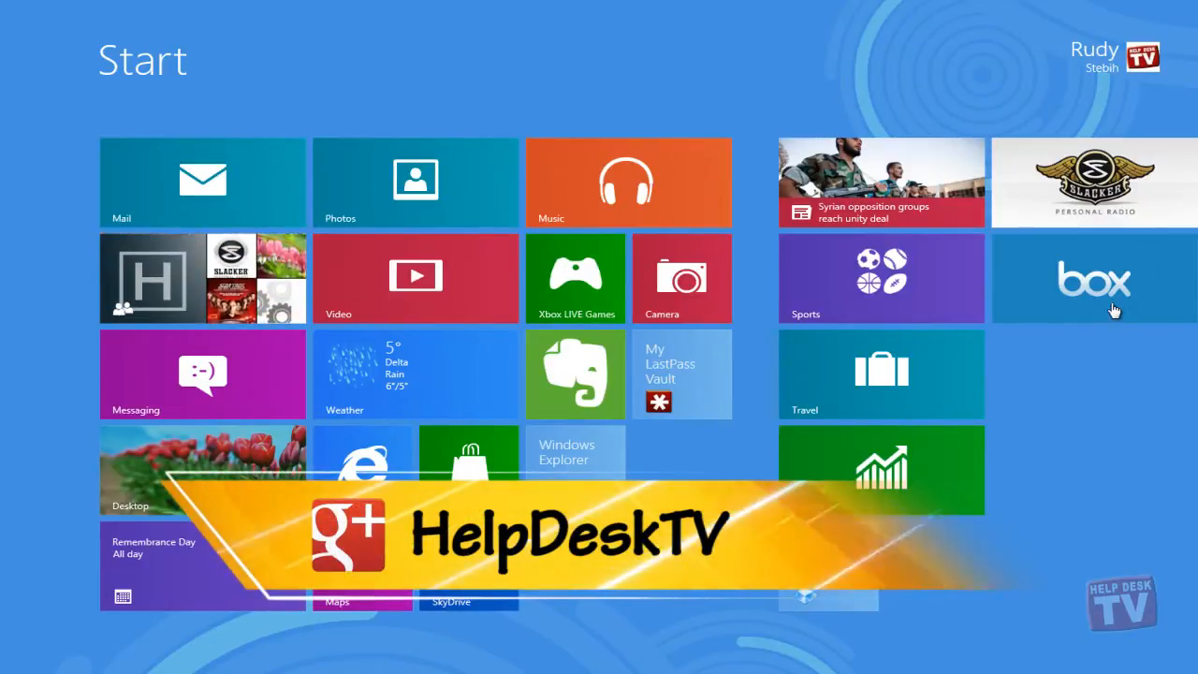
Step: Scroll the Start screen and open the user tile's account menu
scroll(right, 3)
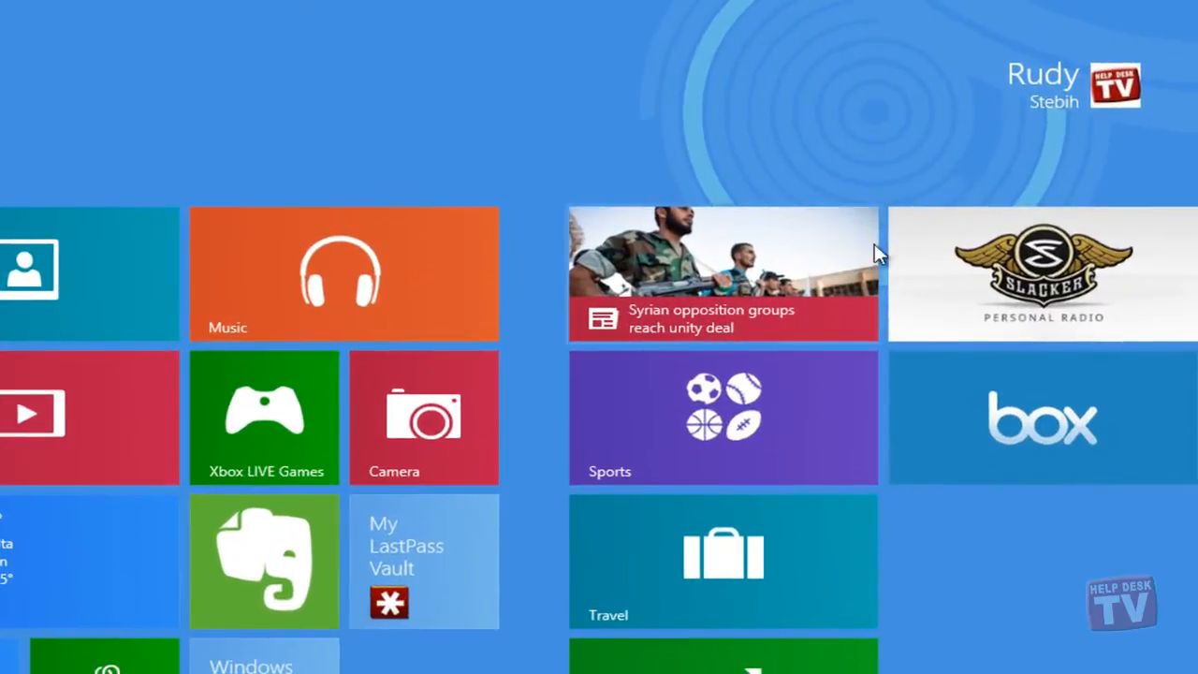
mouse_move(1048, 98)
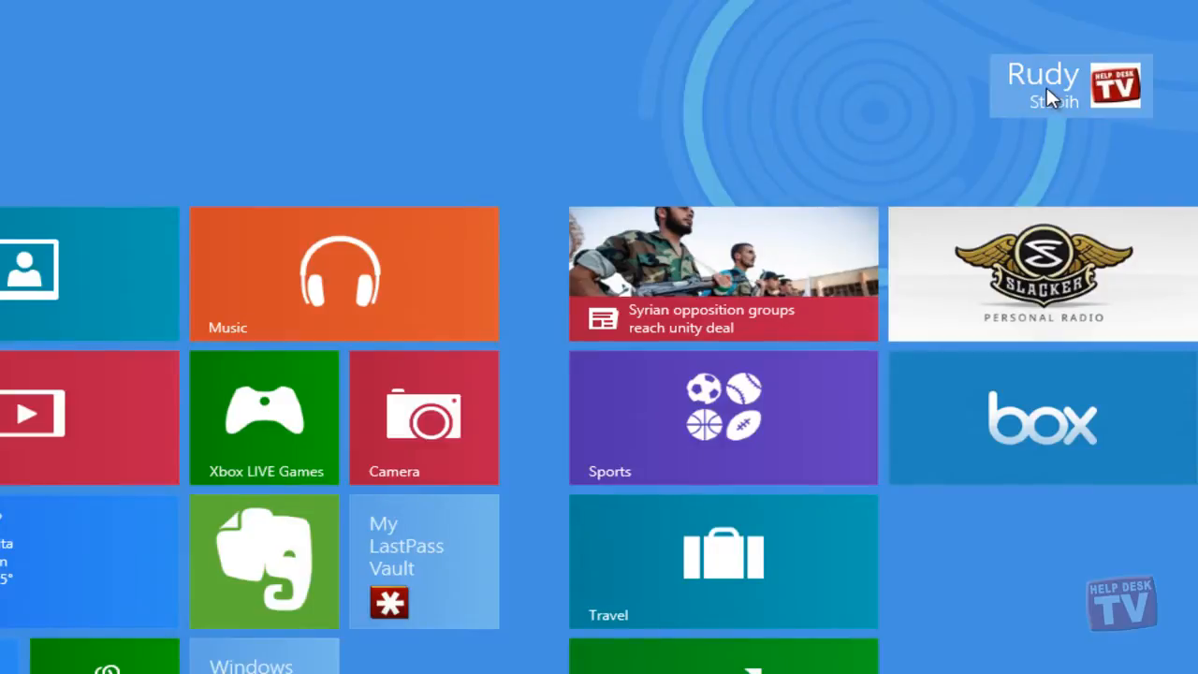
click(1042, 84)
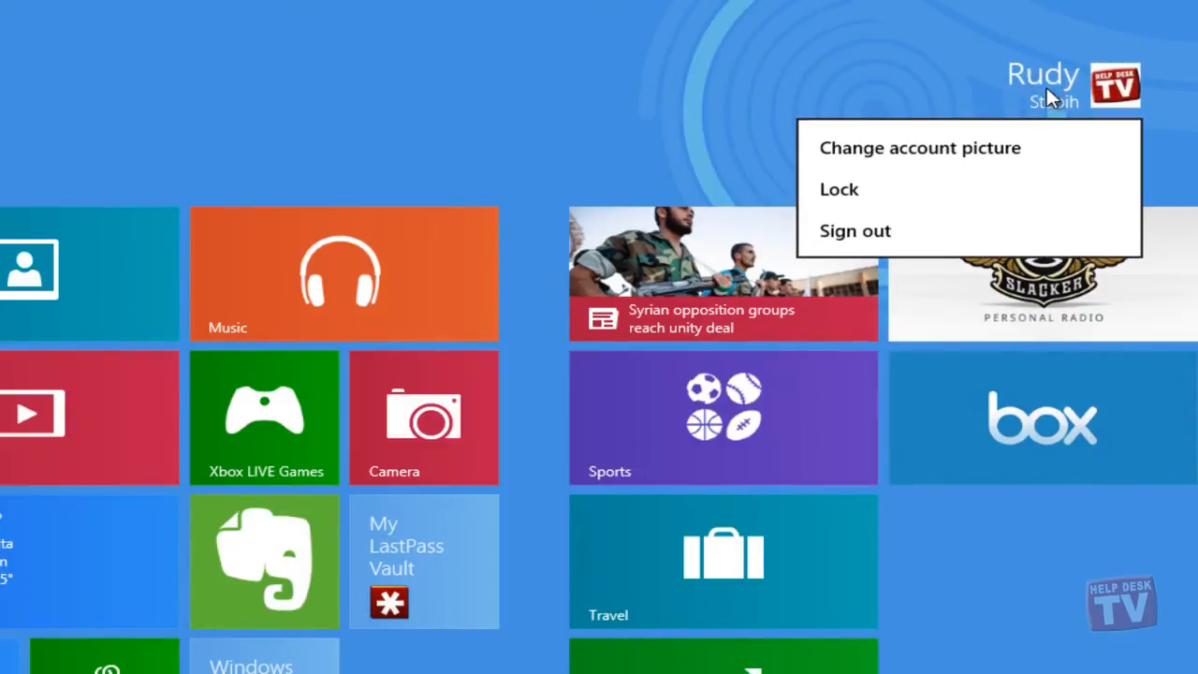
mouse_move(889, 192)
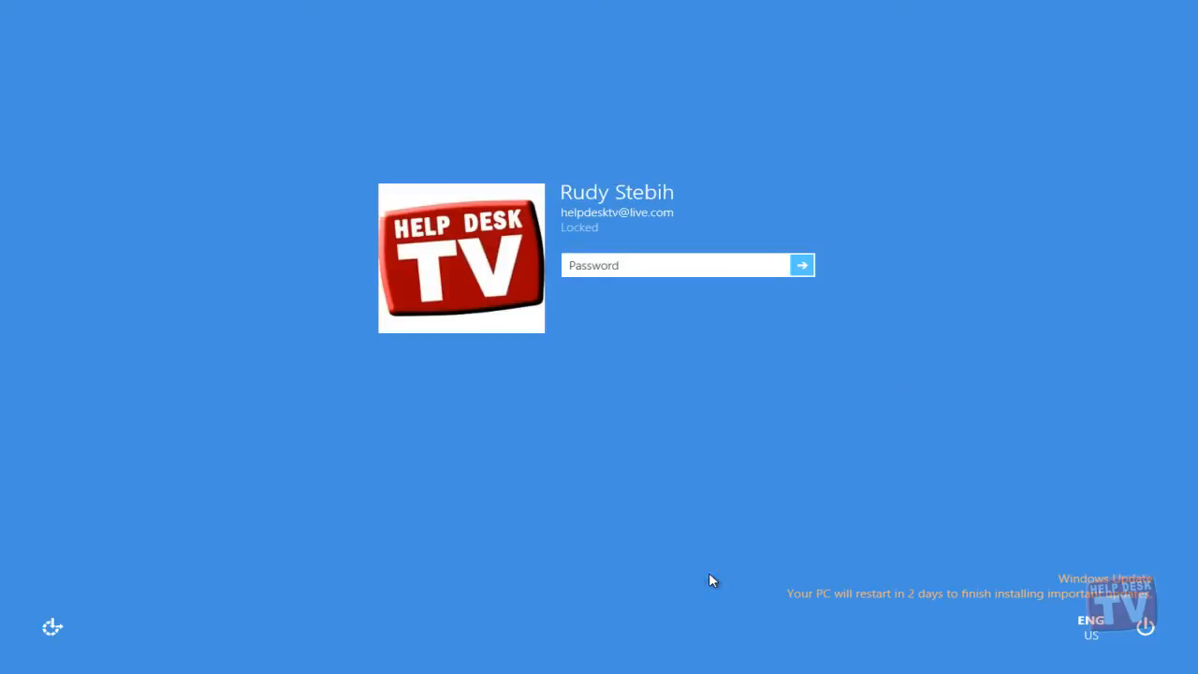
Step: Unlock, check Word and Dropbox windows on the desktop, then return to Start
click(800, 264)
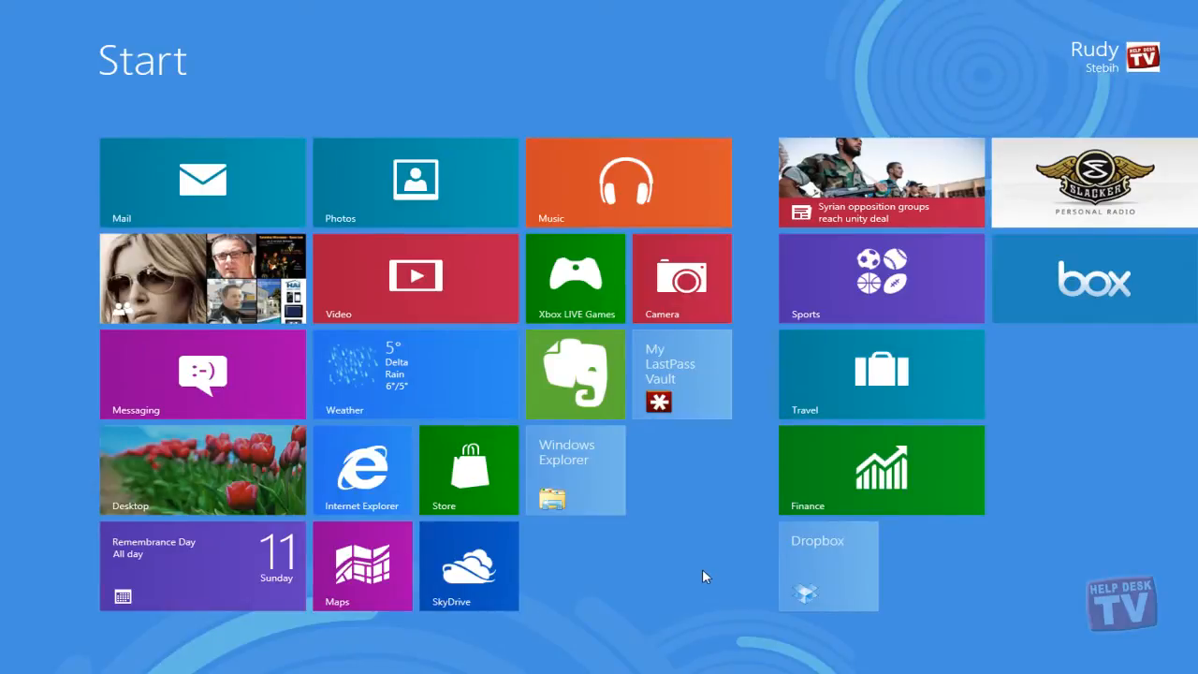
click(828, 565)
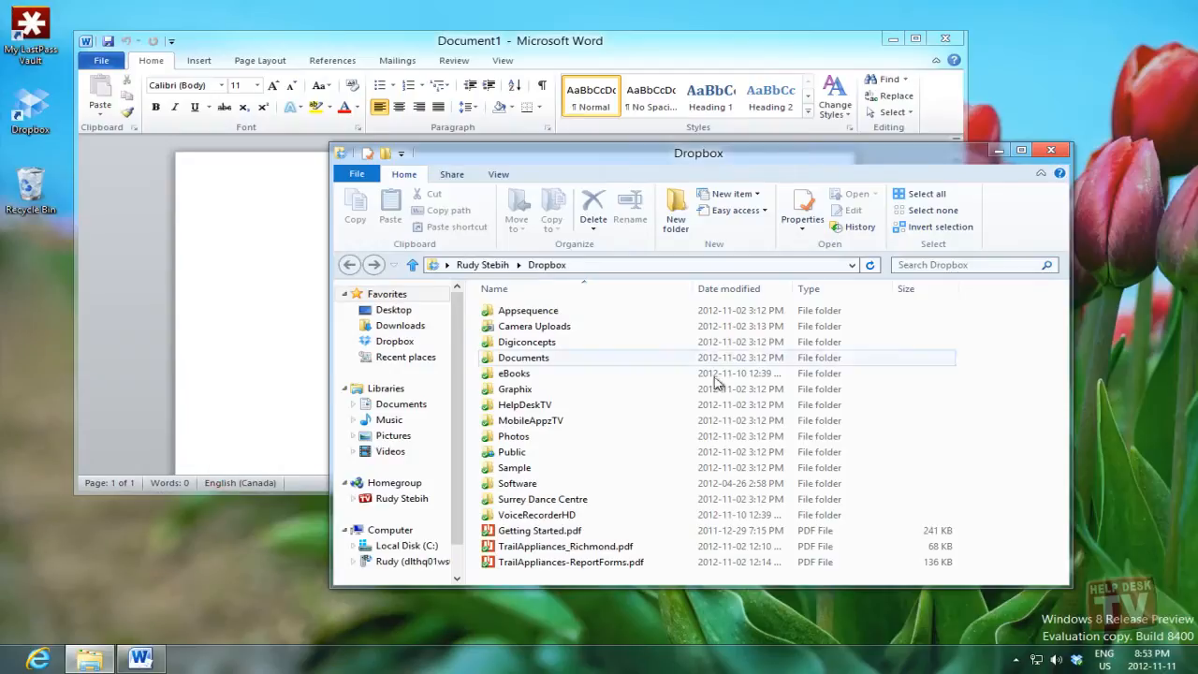
drag(698, 153, 710, 183)
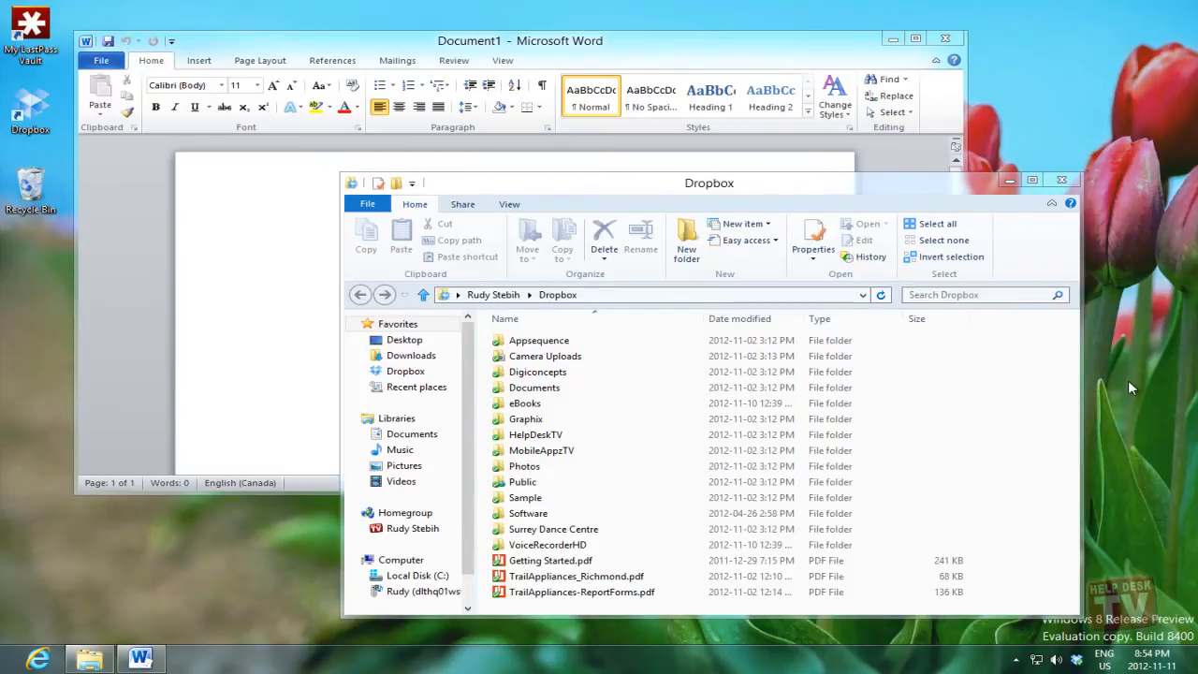
key(Super)
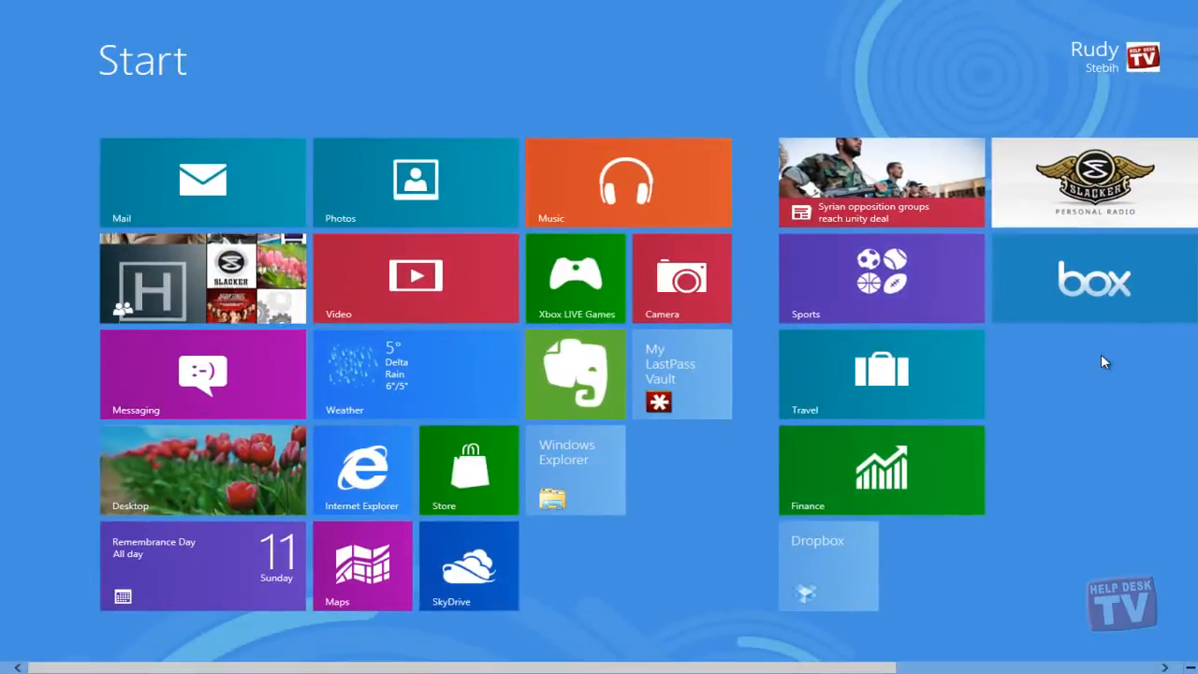
Step: Sign out from the user tile menu and sign back in with the password
click(1093, 49)
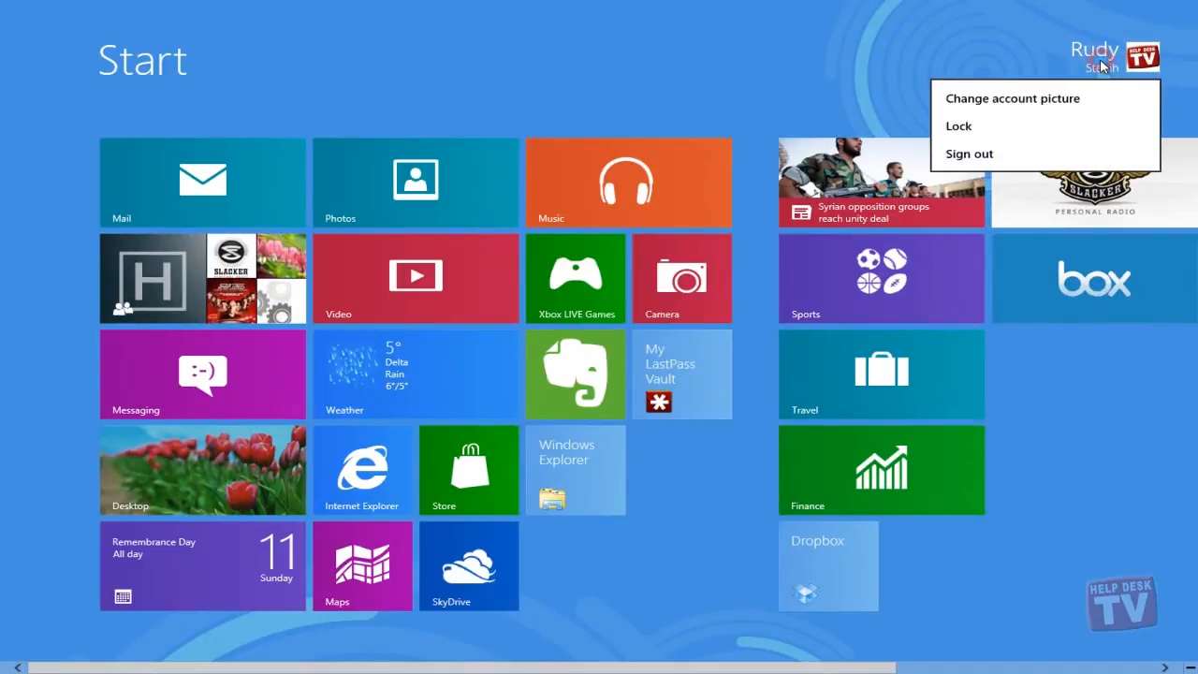
click(969, 153)
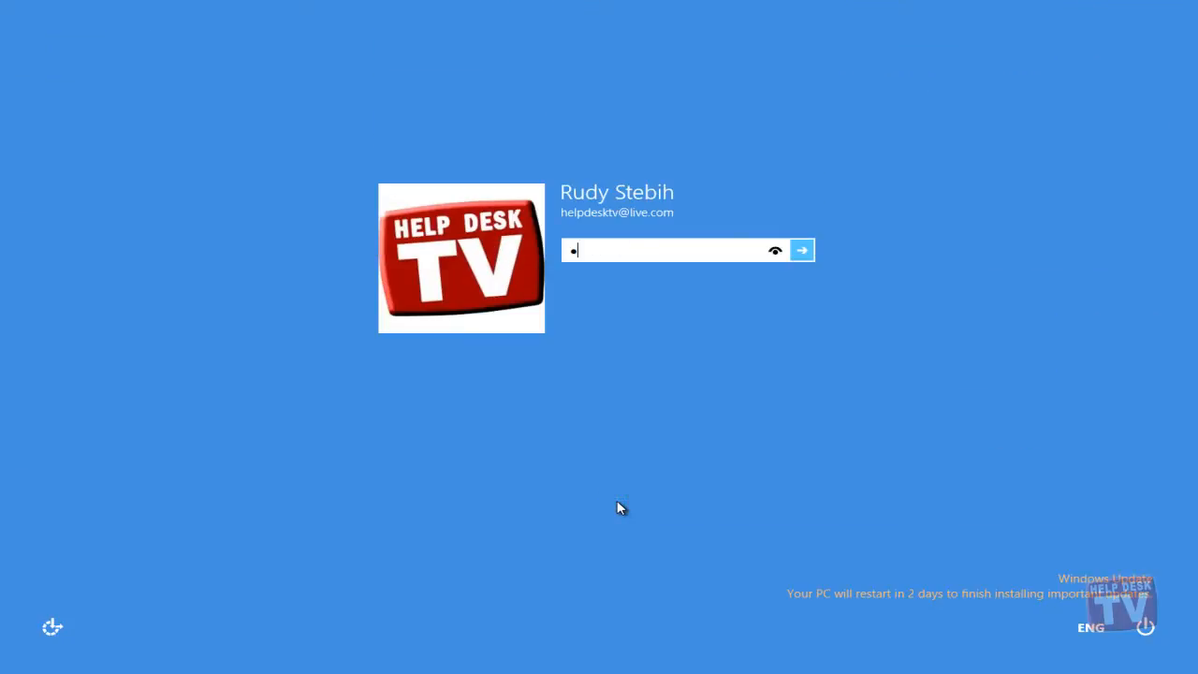
click(801, 249)
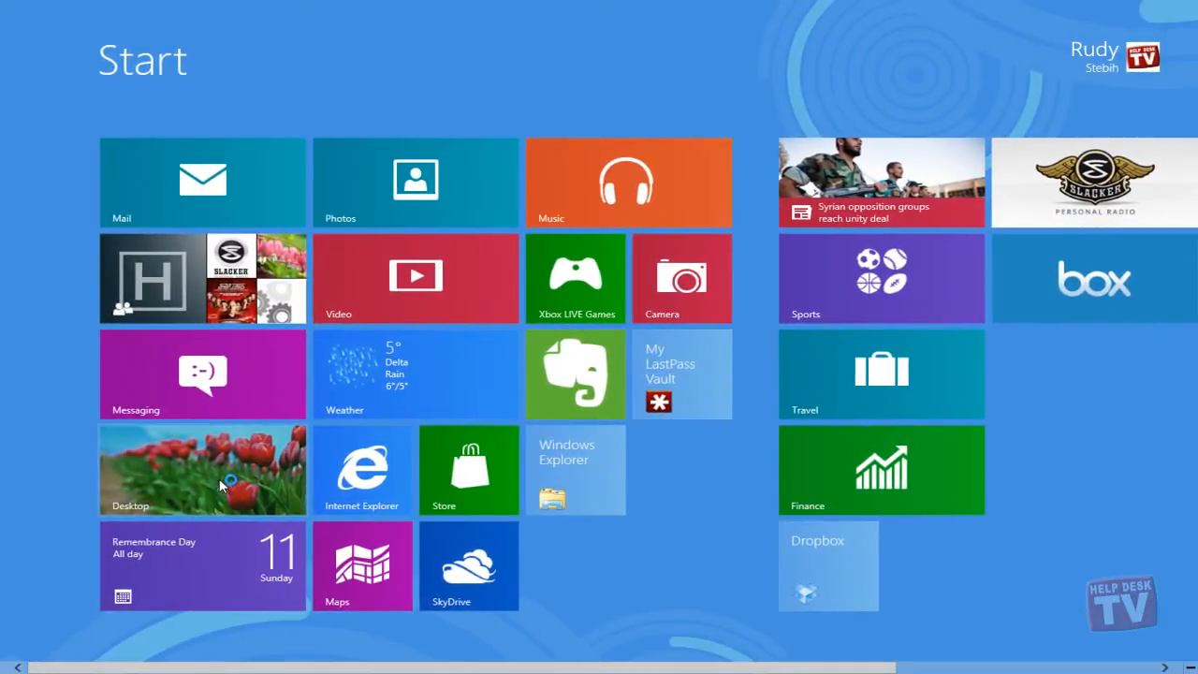
Step: View the desktop, then launch the Microsoft Word 2010 tile from Start
click(203, 470)
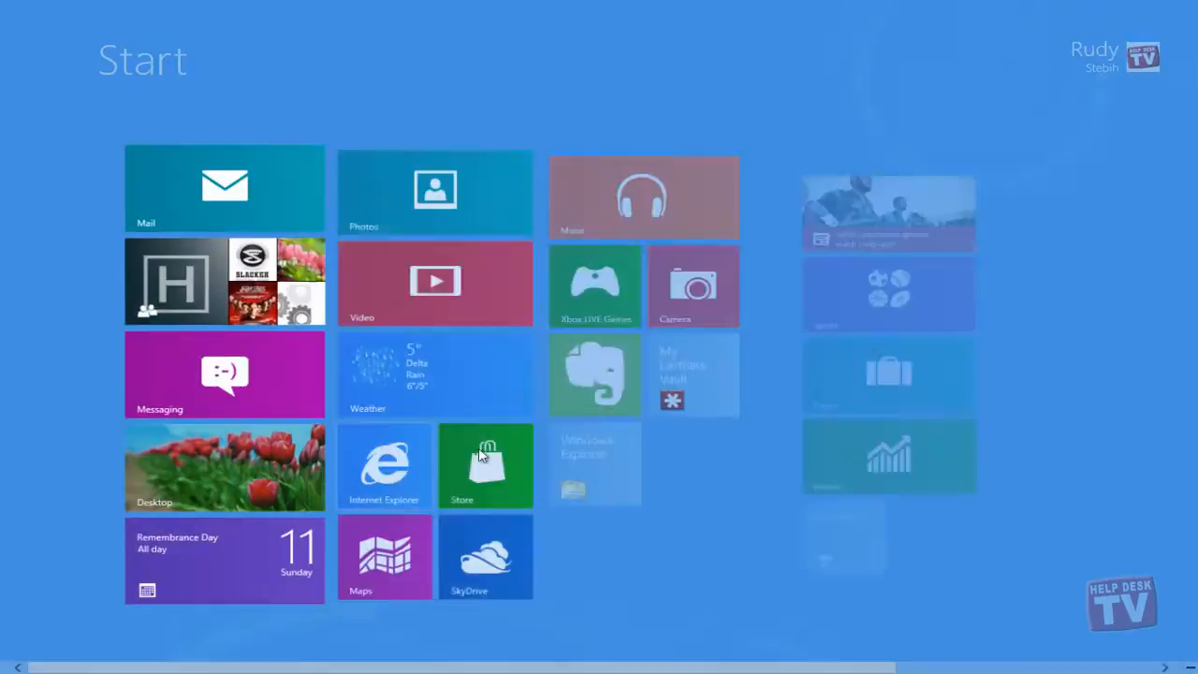
scroll(right, 3)
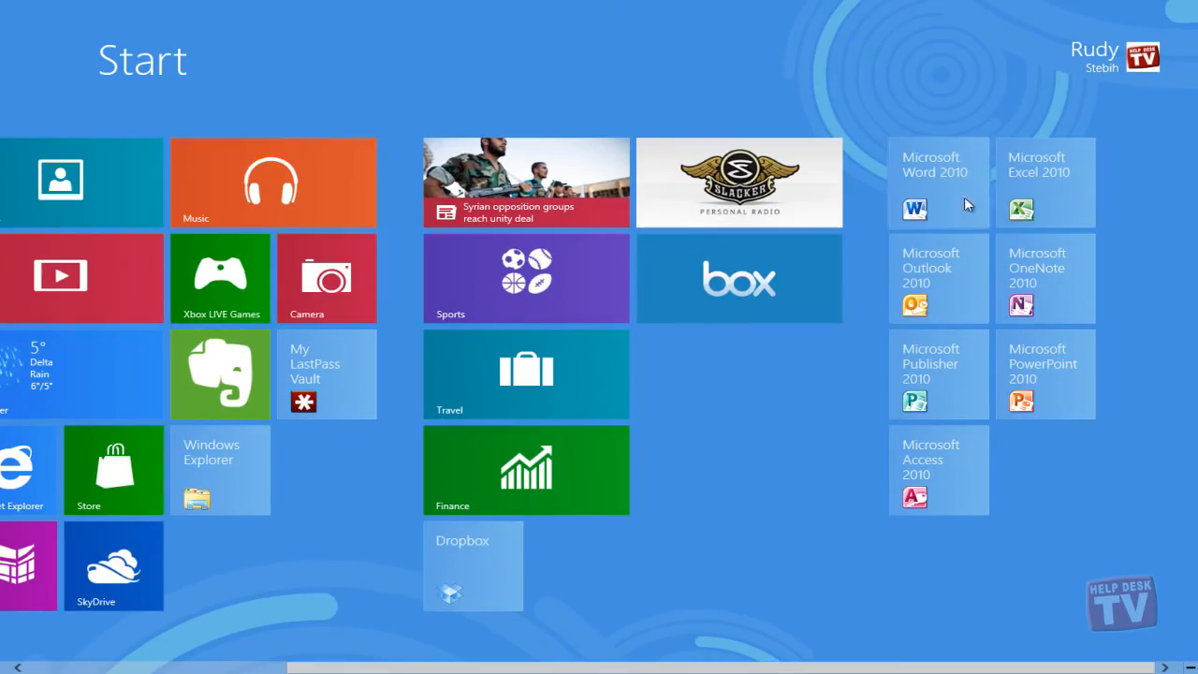
click(937, 181)
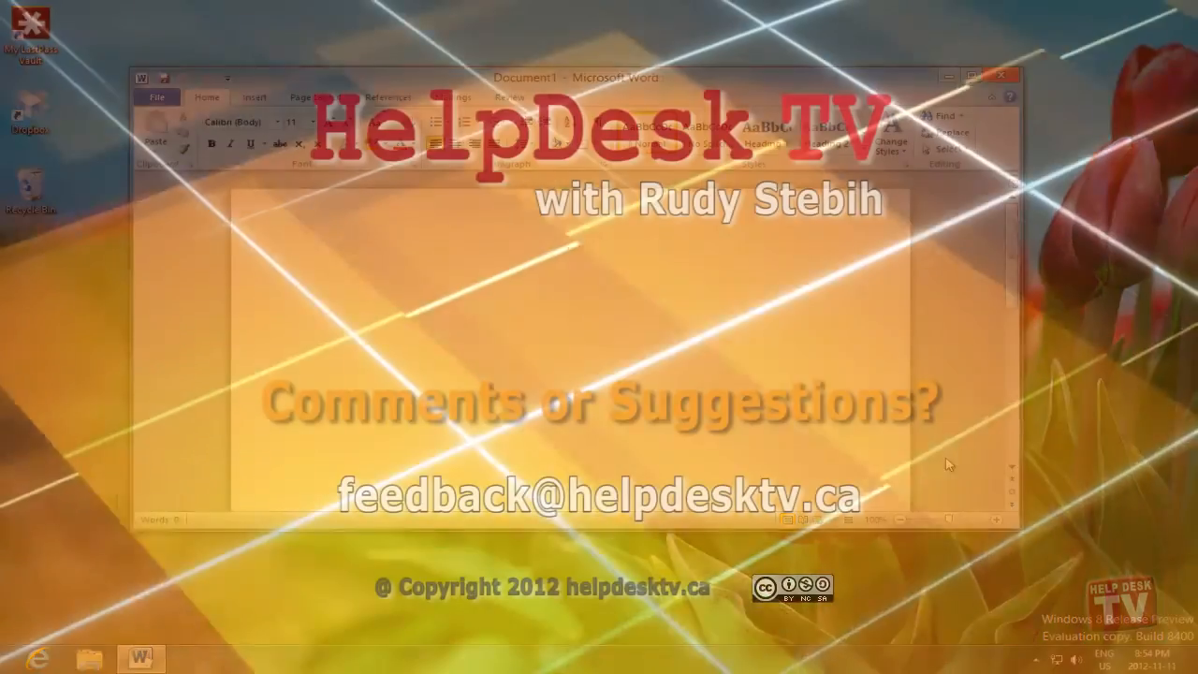